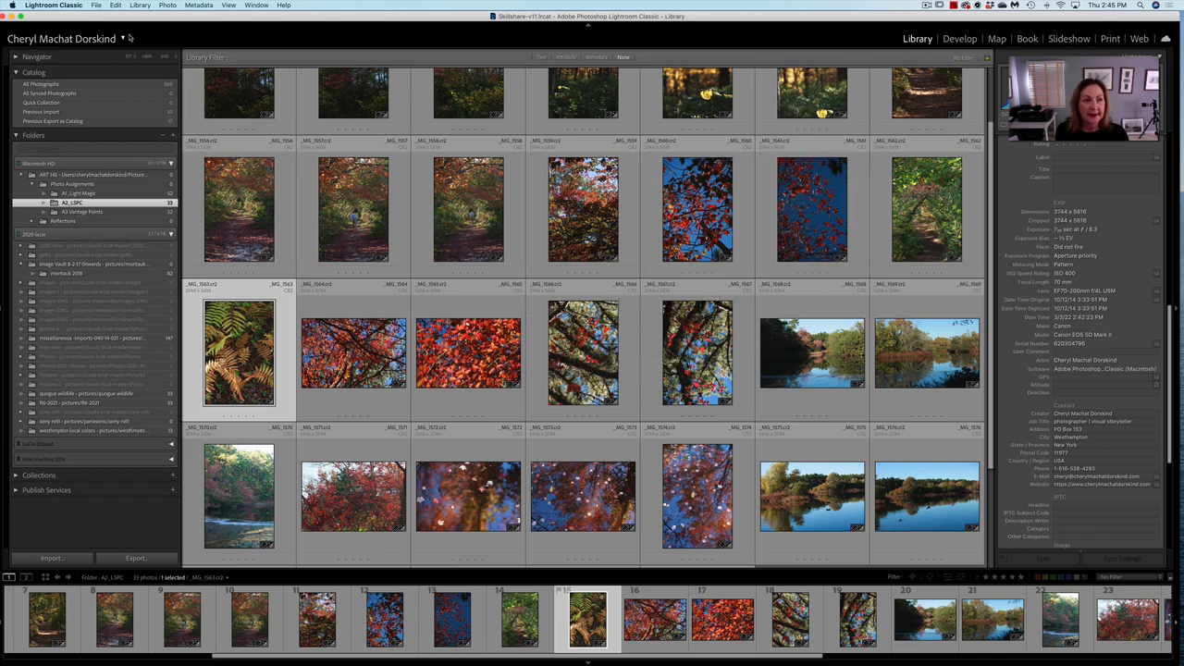
- Select all 33 autumn photos in the Library grid
{"action": "left_click", "coordinate": [467, 213]}
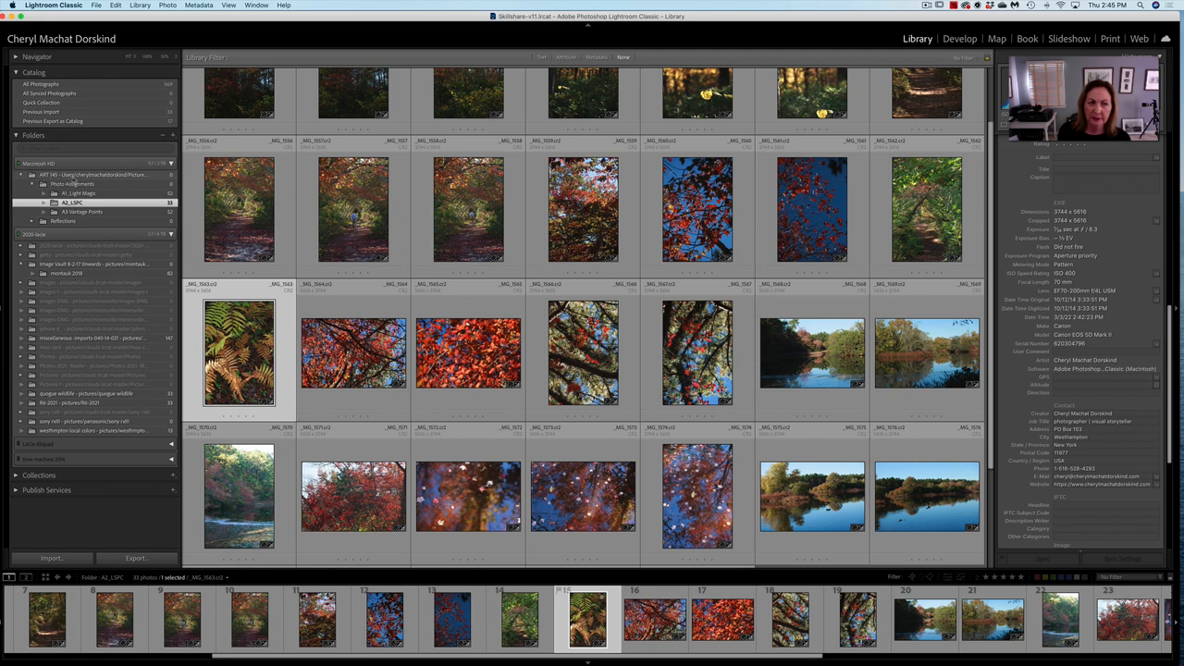
{"action": "mouse_move", "coordinate": [140, 177]}
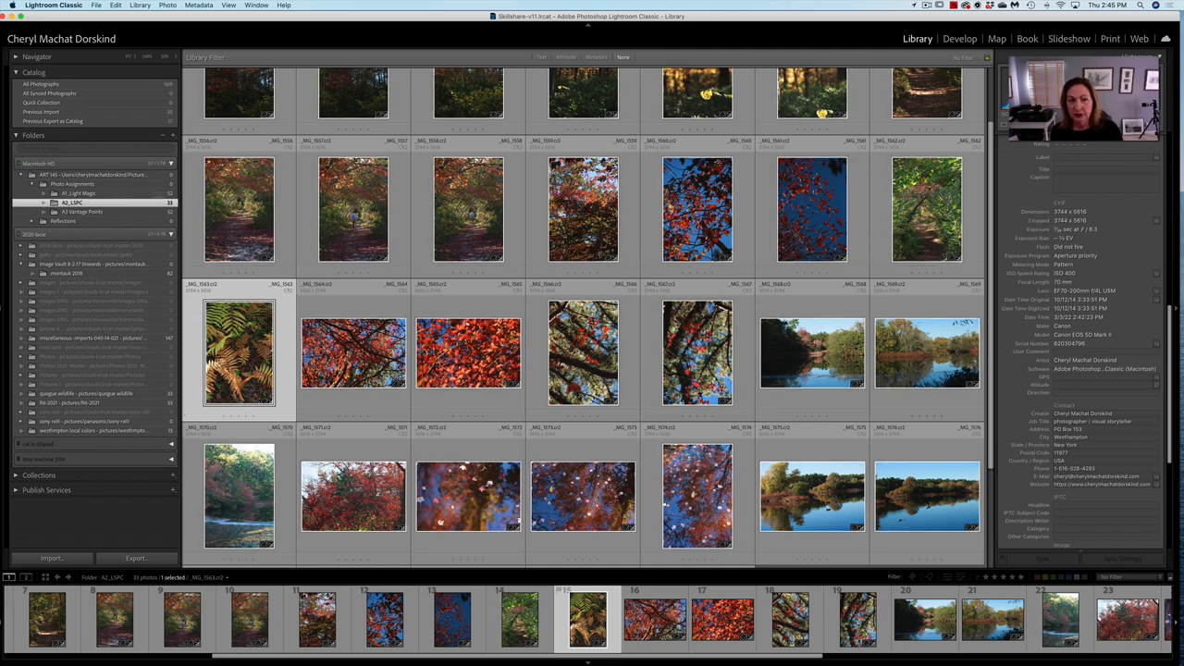
{"action": "left_click", "coordinate": [467, 211]}
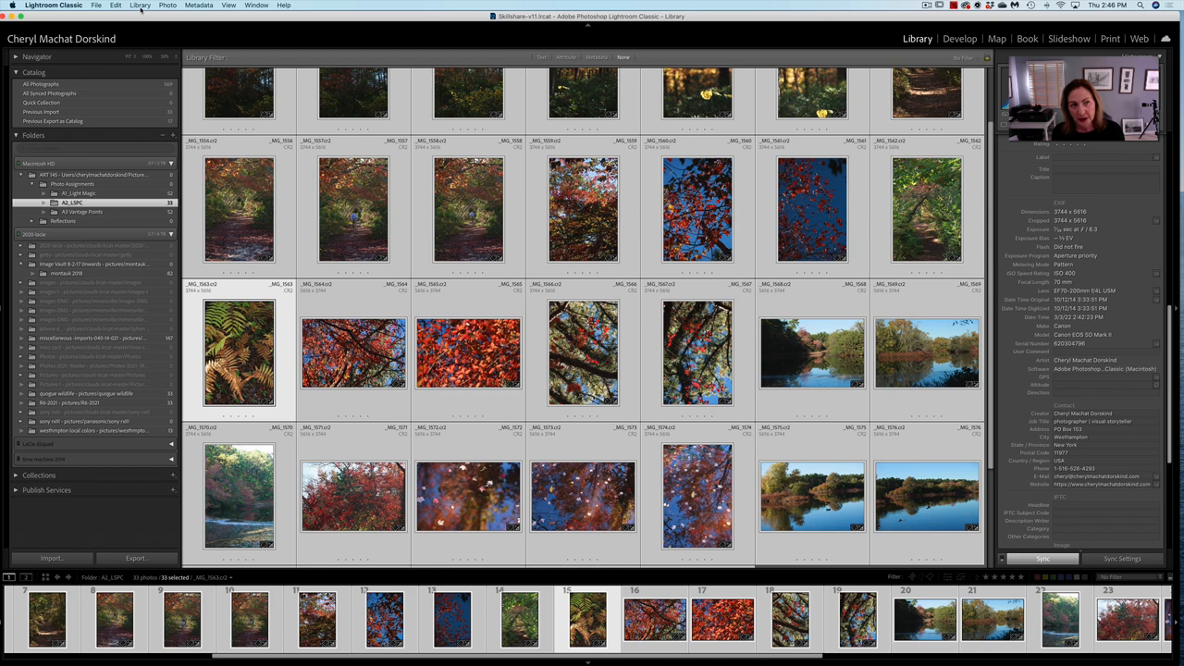
{"action": "left_click", "coordinate": [115, 6]}
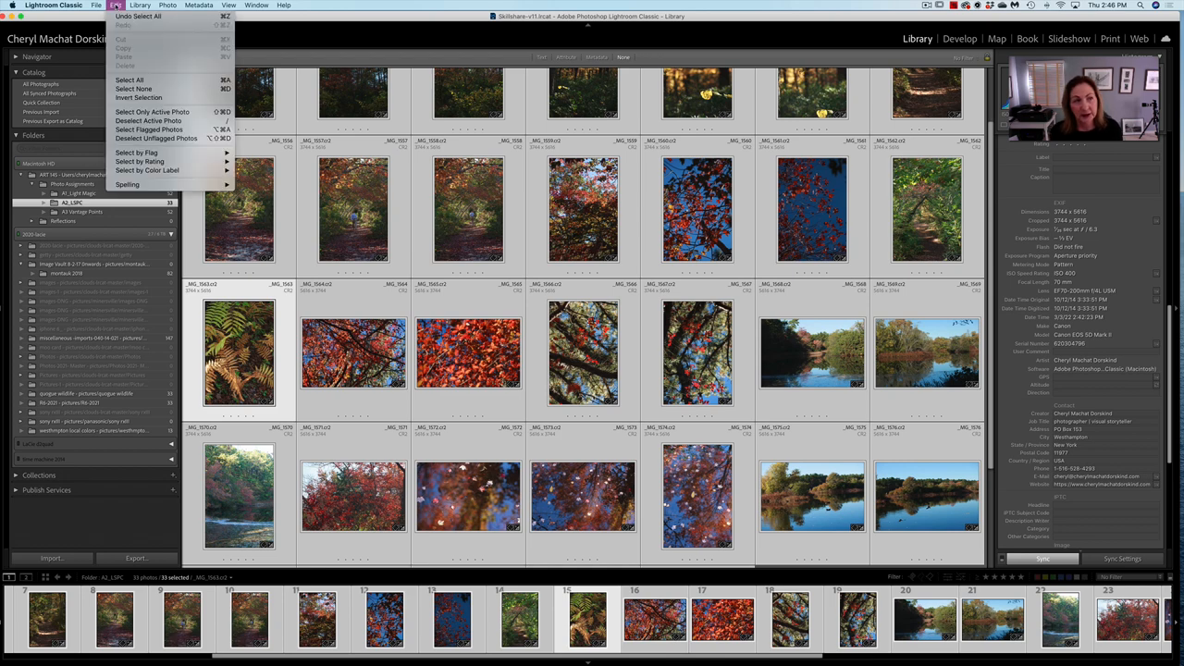
{"action": "mouse_move", "coordinate": [130, 81]}
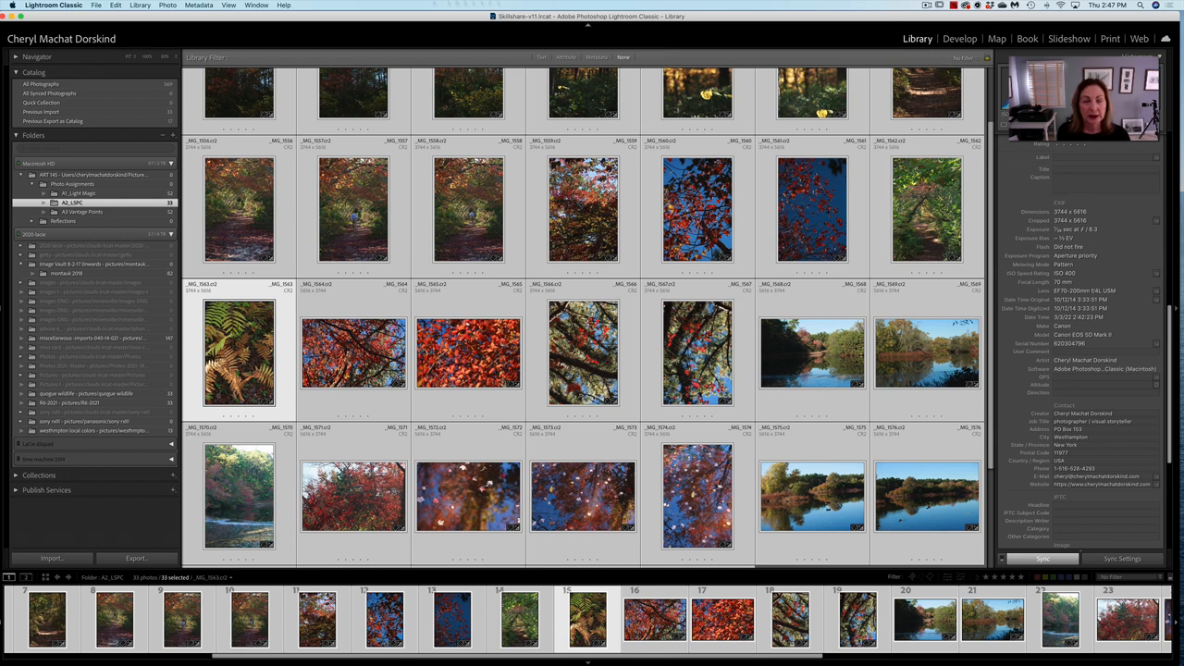
- Start Rename Photos from the Library menu for the 33 selected photos
{"action": "left_click", "coordinate": [141, 5]}
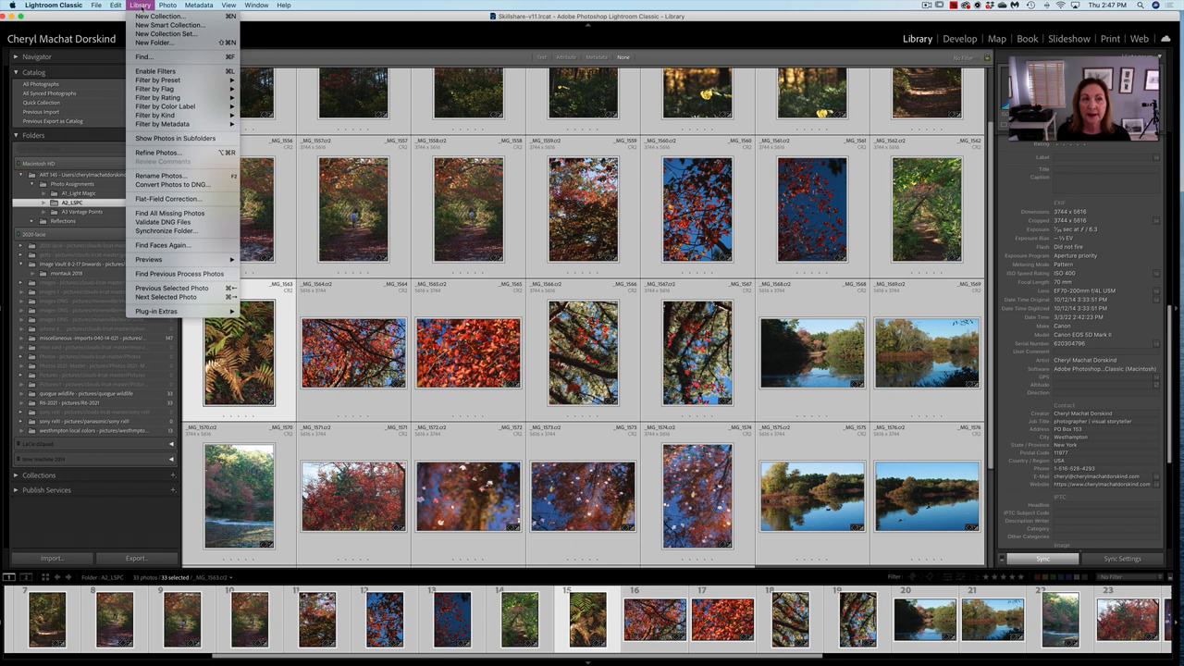
{"action": "mouse_move", "coordinate": [157, 96]}
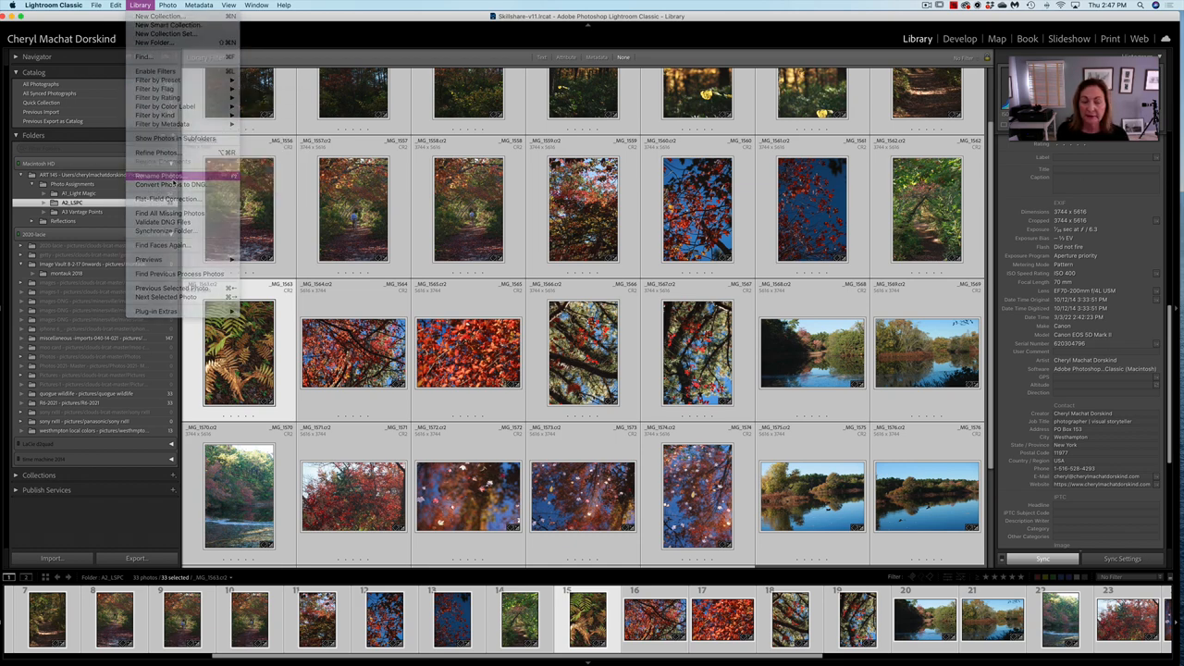
{"action": "left_click", "coordinate": [159, 174]}
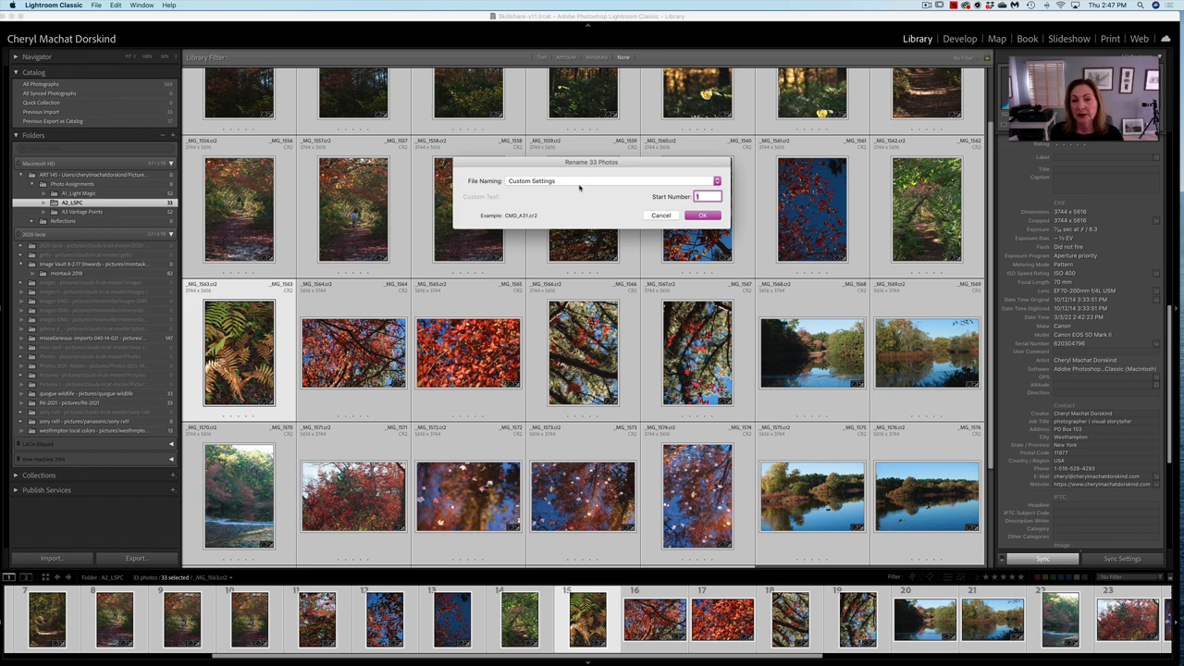
{"action": "mouse_move", "coordinate": [570, 182]}
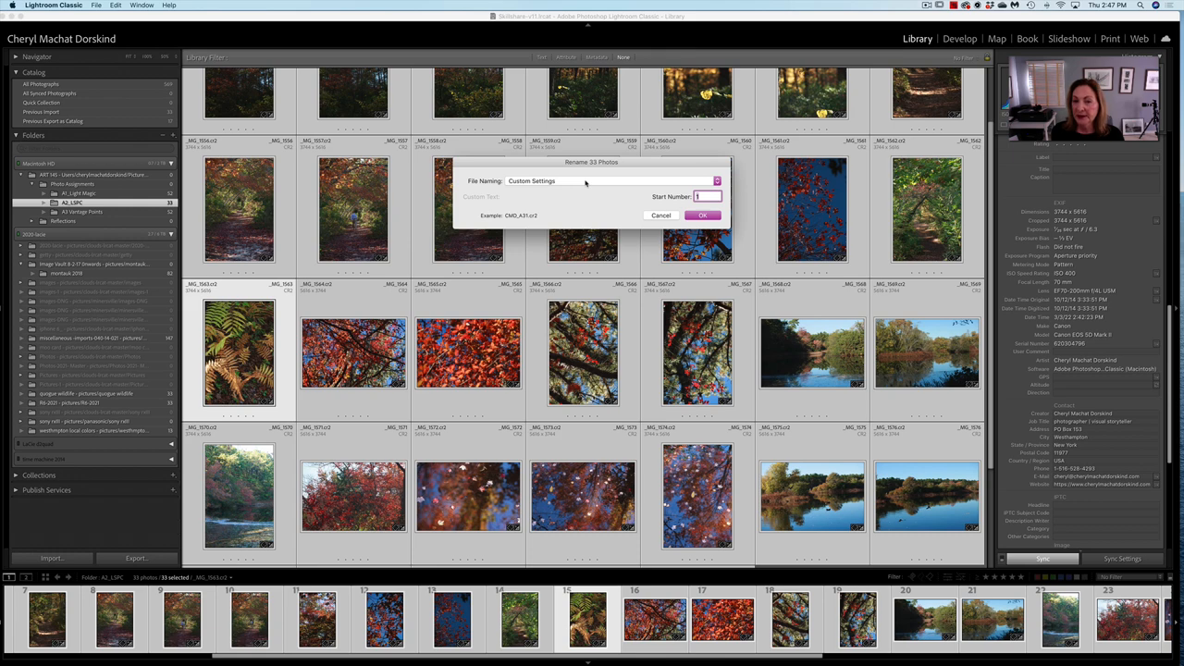
- Choose Edit… in the File Naming list to launch the Filename Template Editor
{"action": "left_click", "coordinate": [610, 182]}
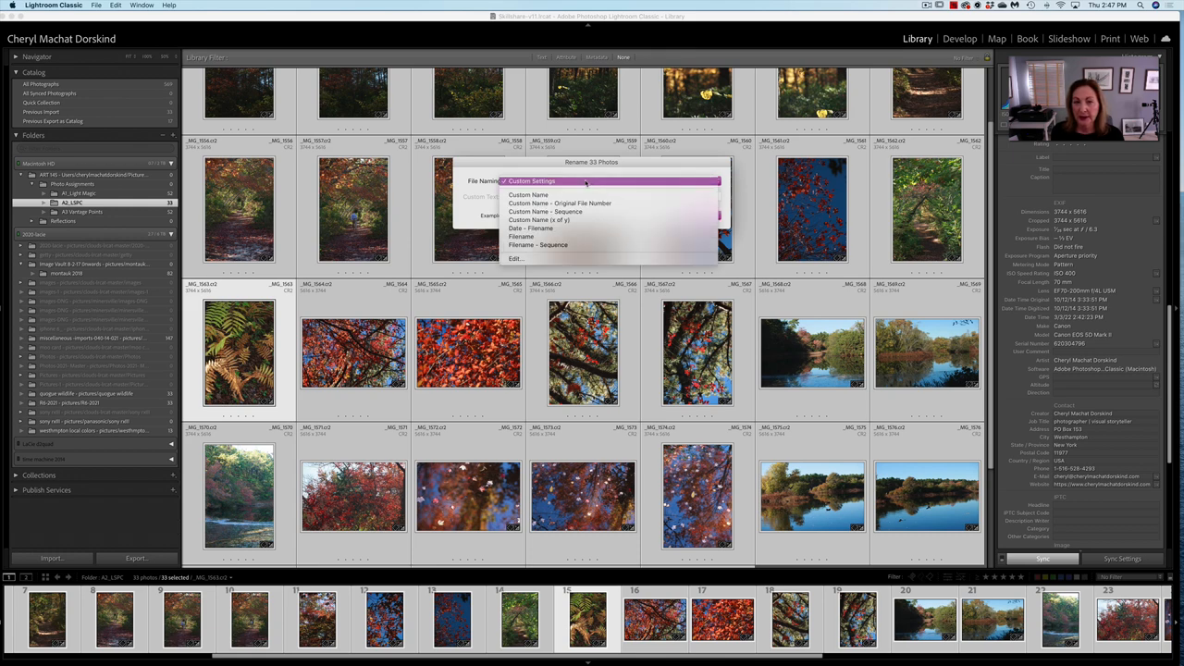
{"action": "mouse_move", "coordinate": [559, 202]}
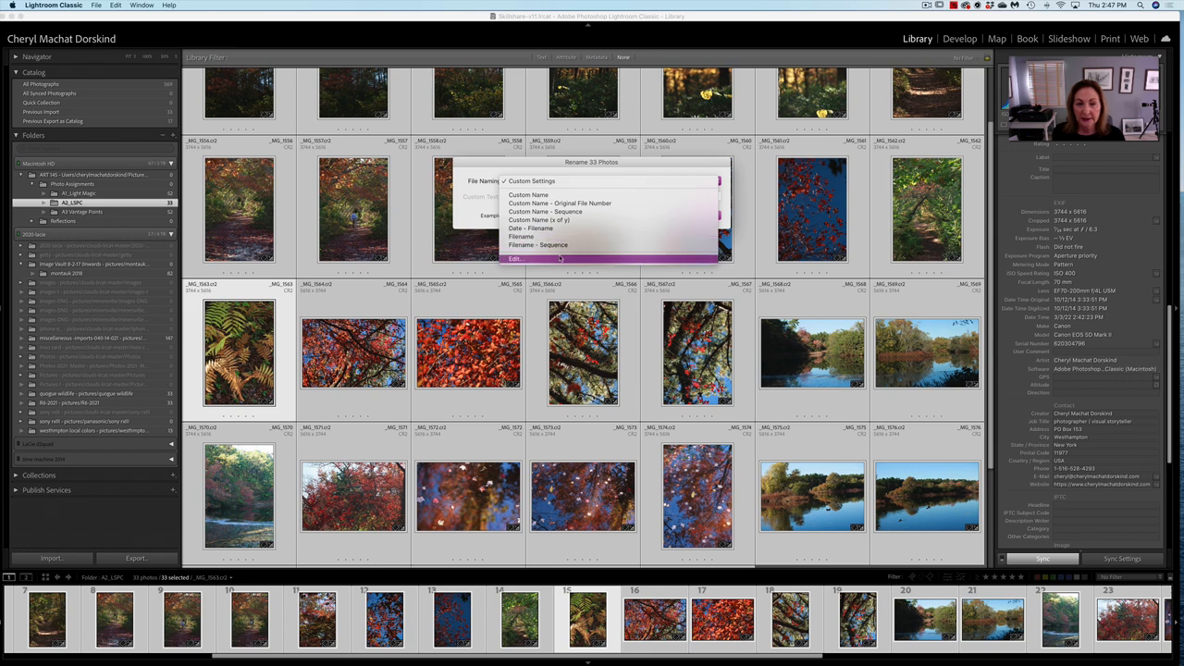
{"action": "left_click", "coordinate": [514, 259]}
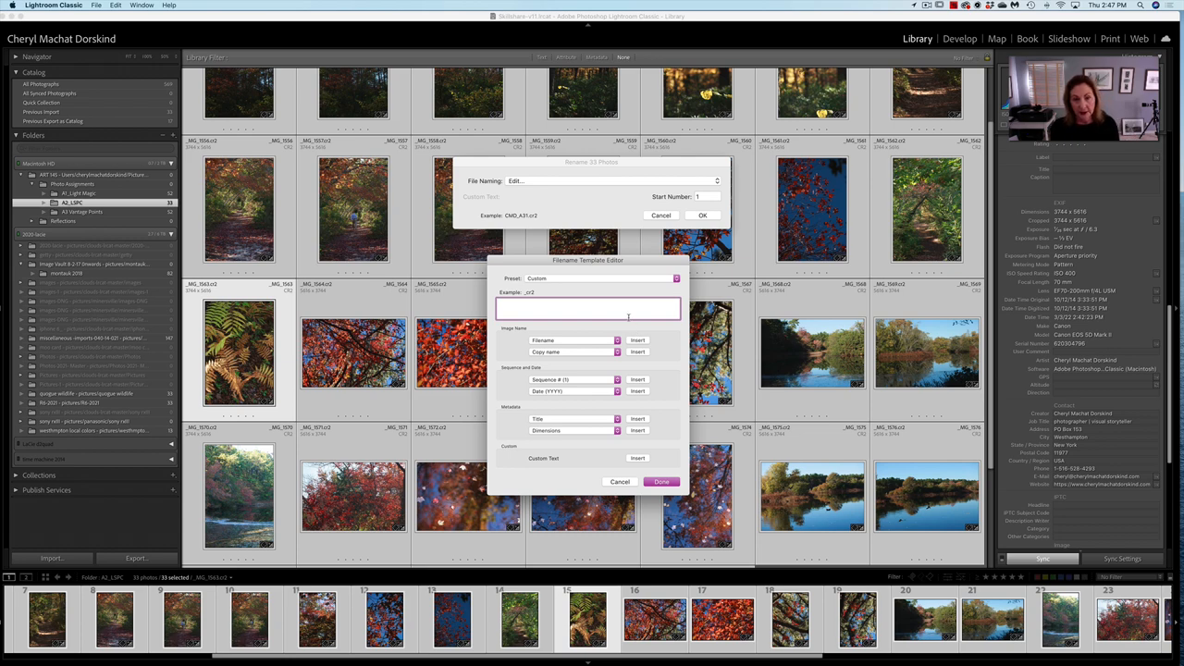
{"action": "mouse_move", "coordinate": [666, 328]}
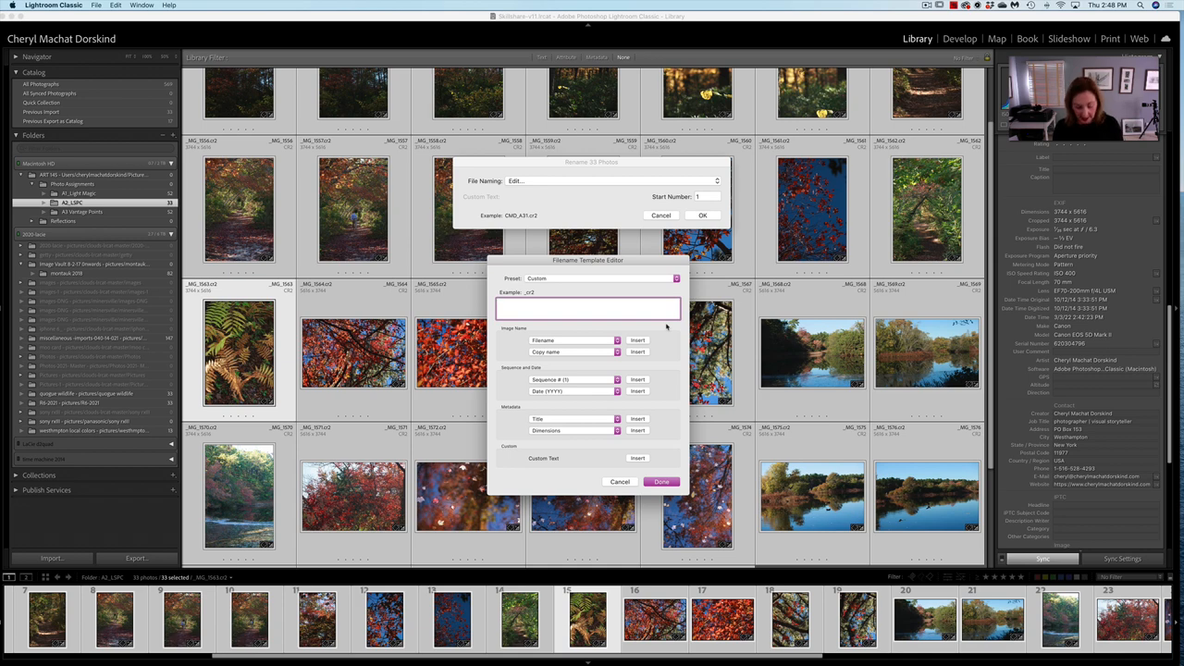
- Enter the custom text CMD_A2_ before the Sequence token and apply the new names to all 33 photos
{"action": "type", "text": "CMD"}
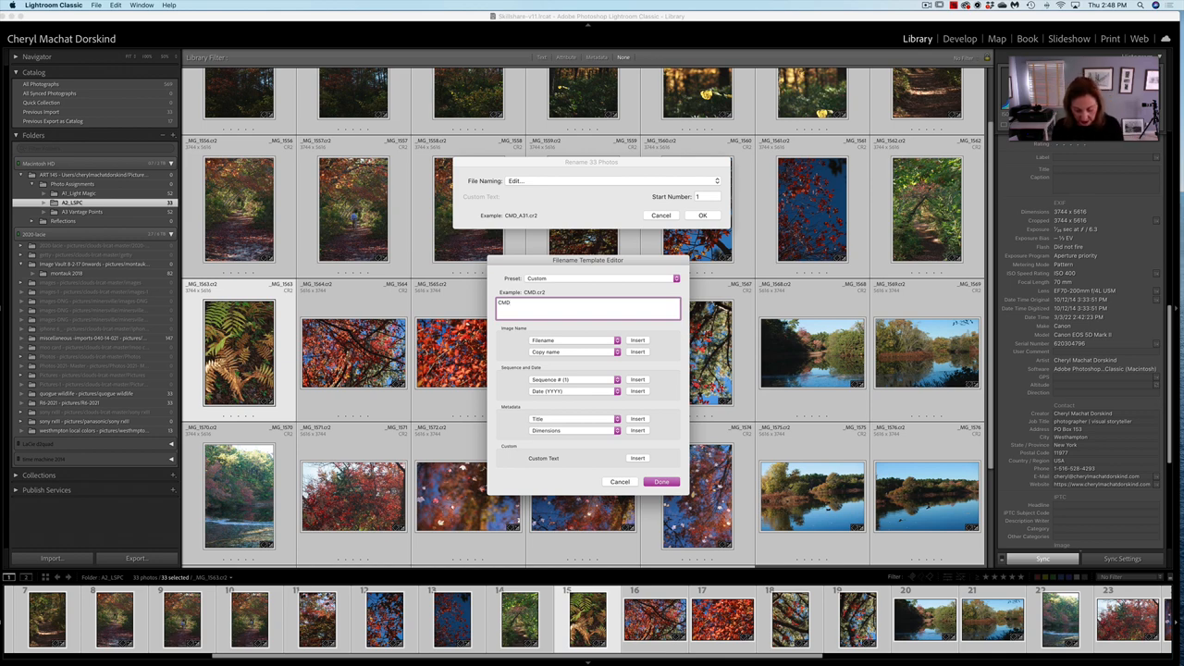
{"action": "type", "text": "_"}
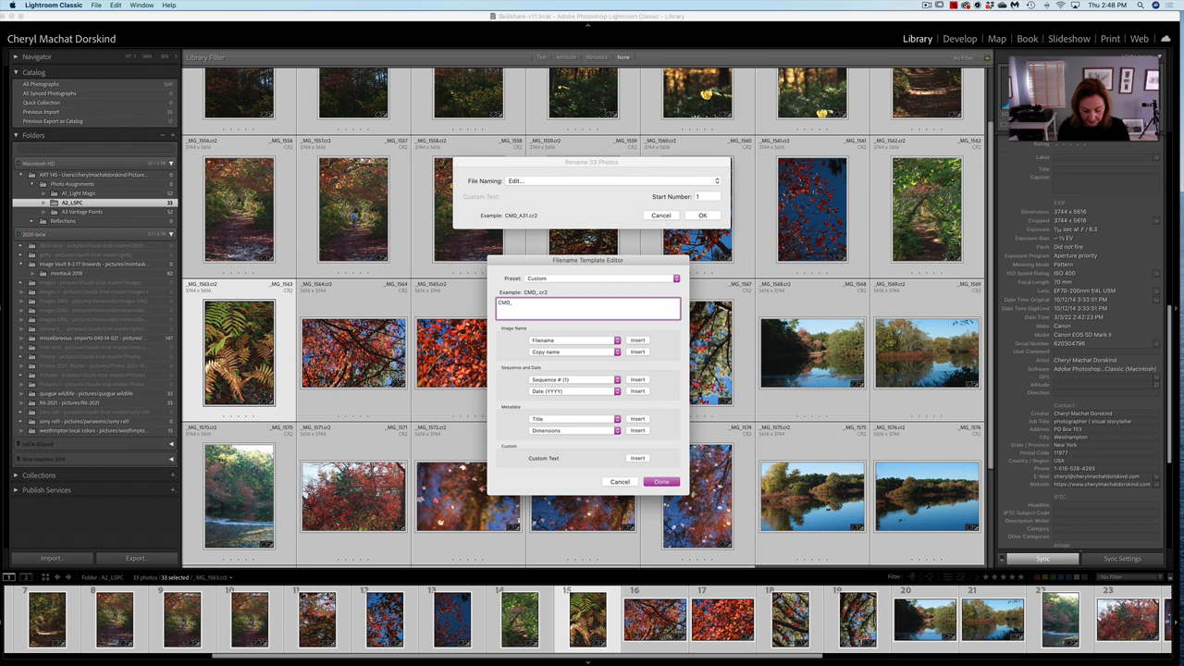
{"action": "type", "text": "A"}
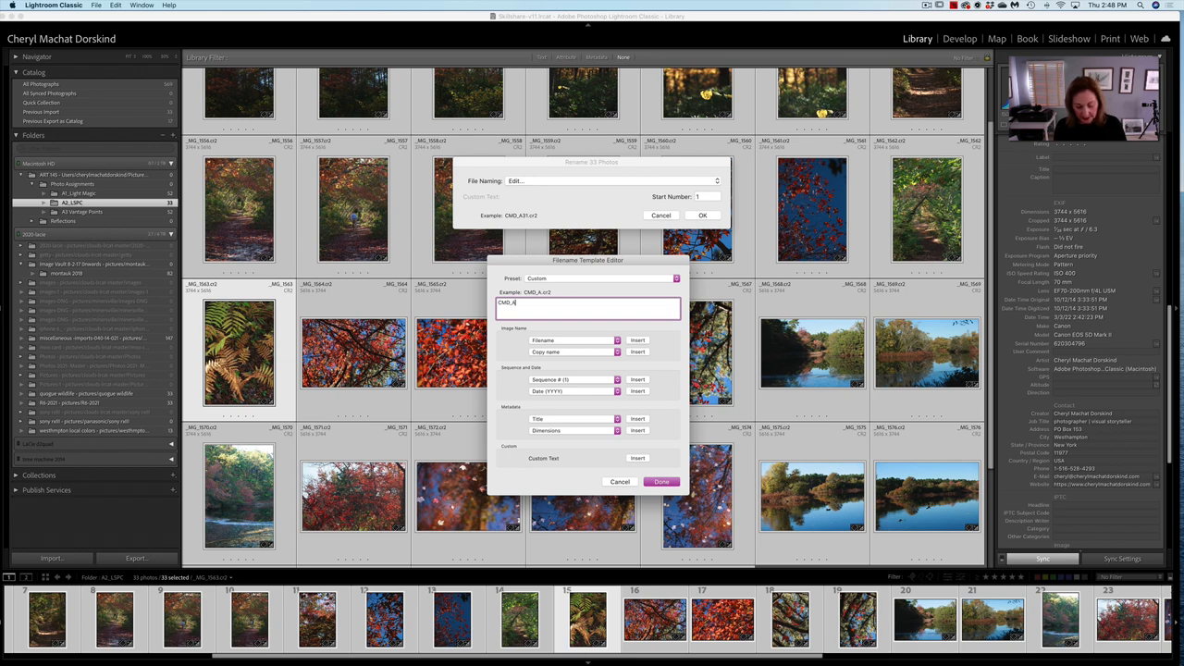
{"action": "key", "text": "Backspace"}
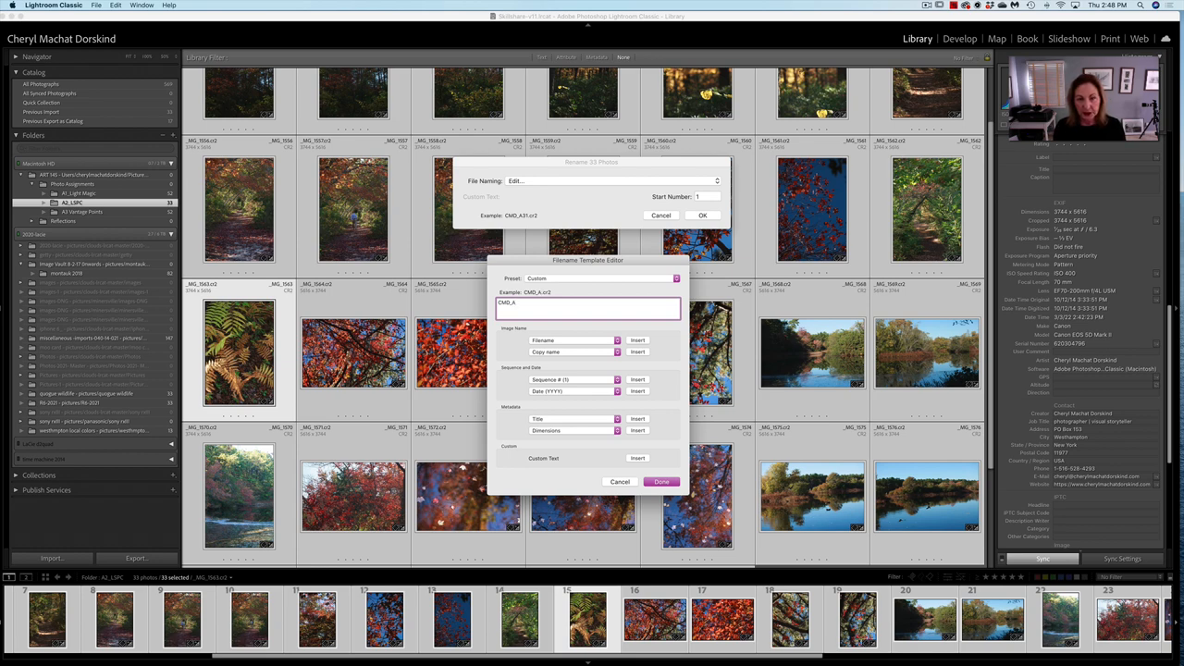
{"action": "type", "text": "3"}
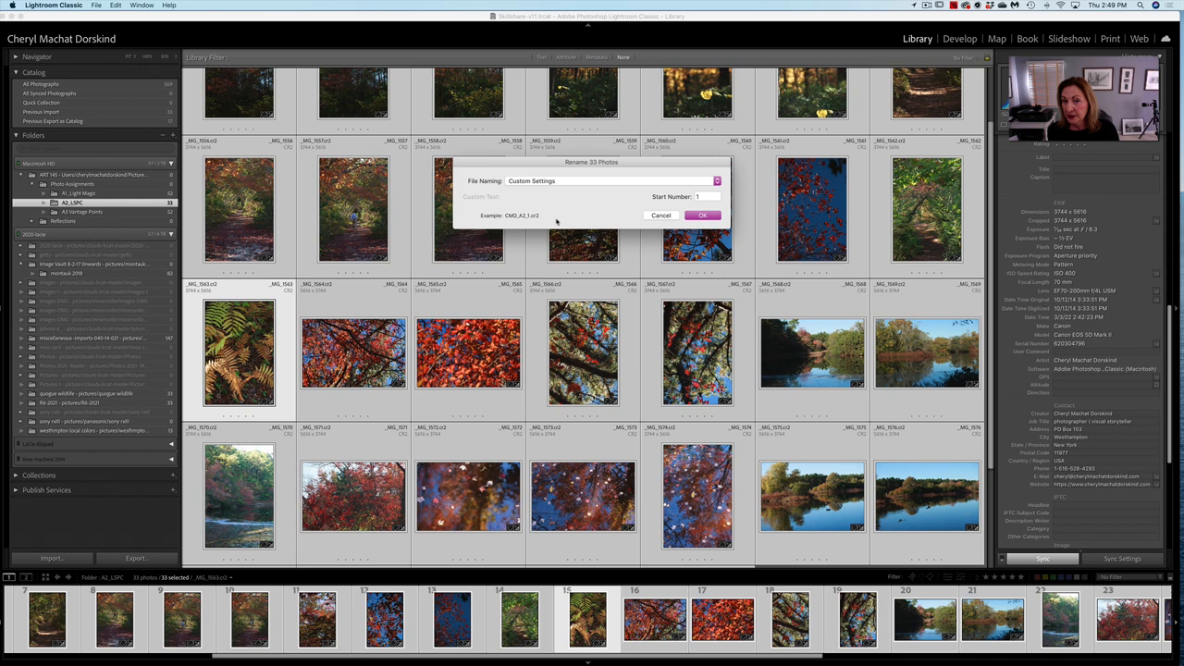
{"action": "left_click", "coordinate": [703, 215]}
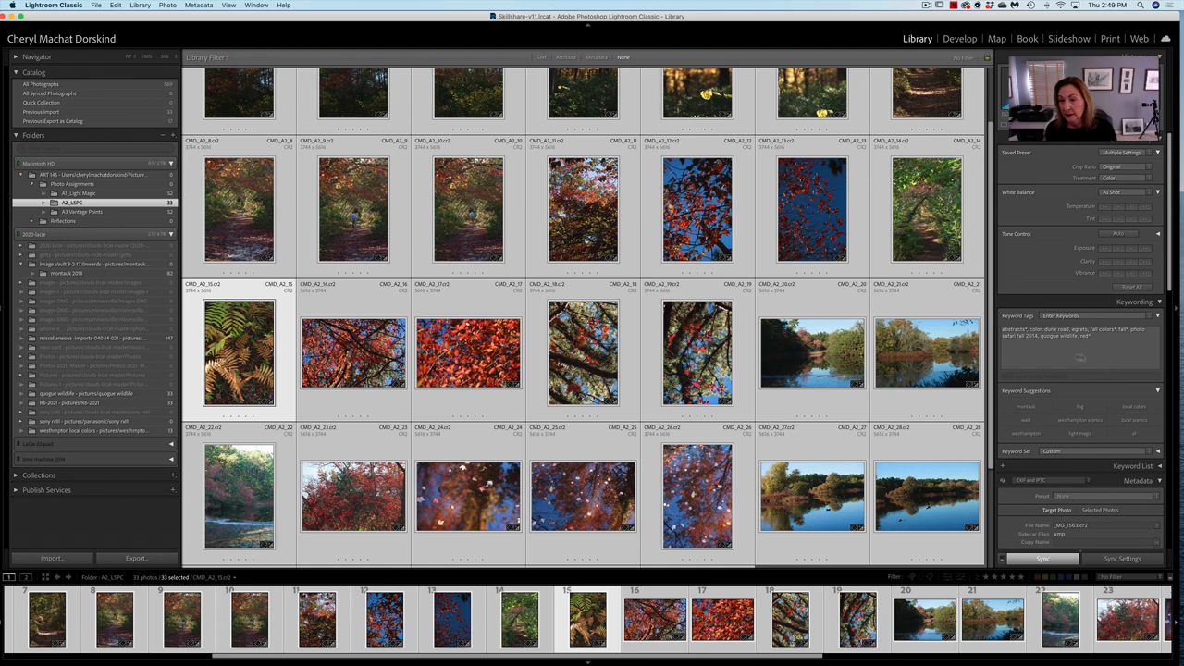
{"action": "mouse_move", "coordinate": [1039, 344]}
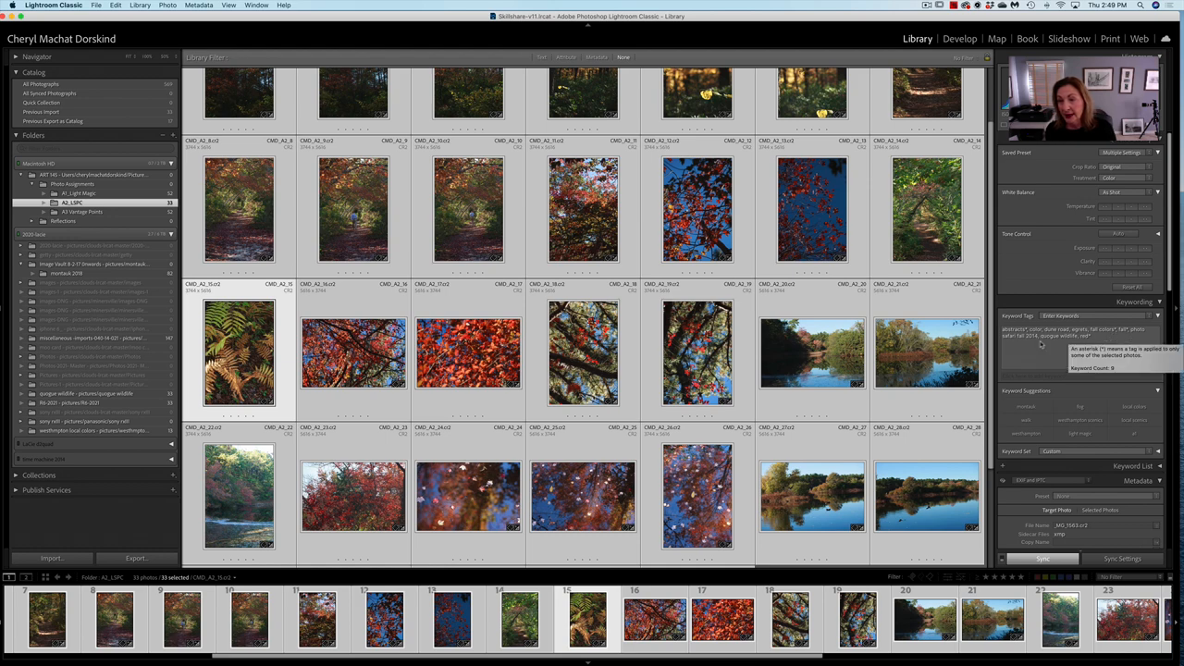